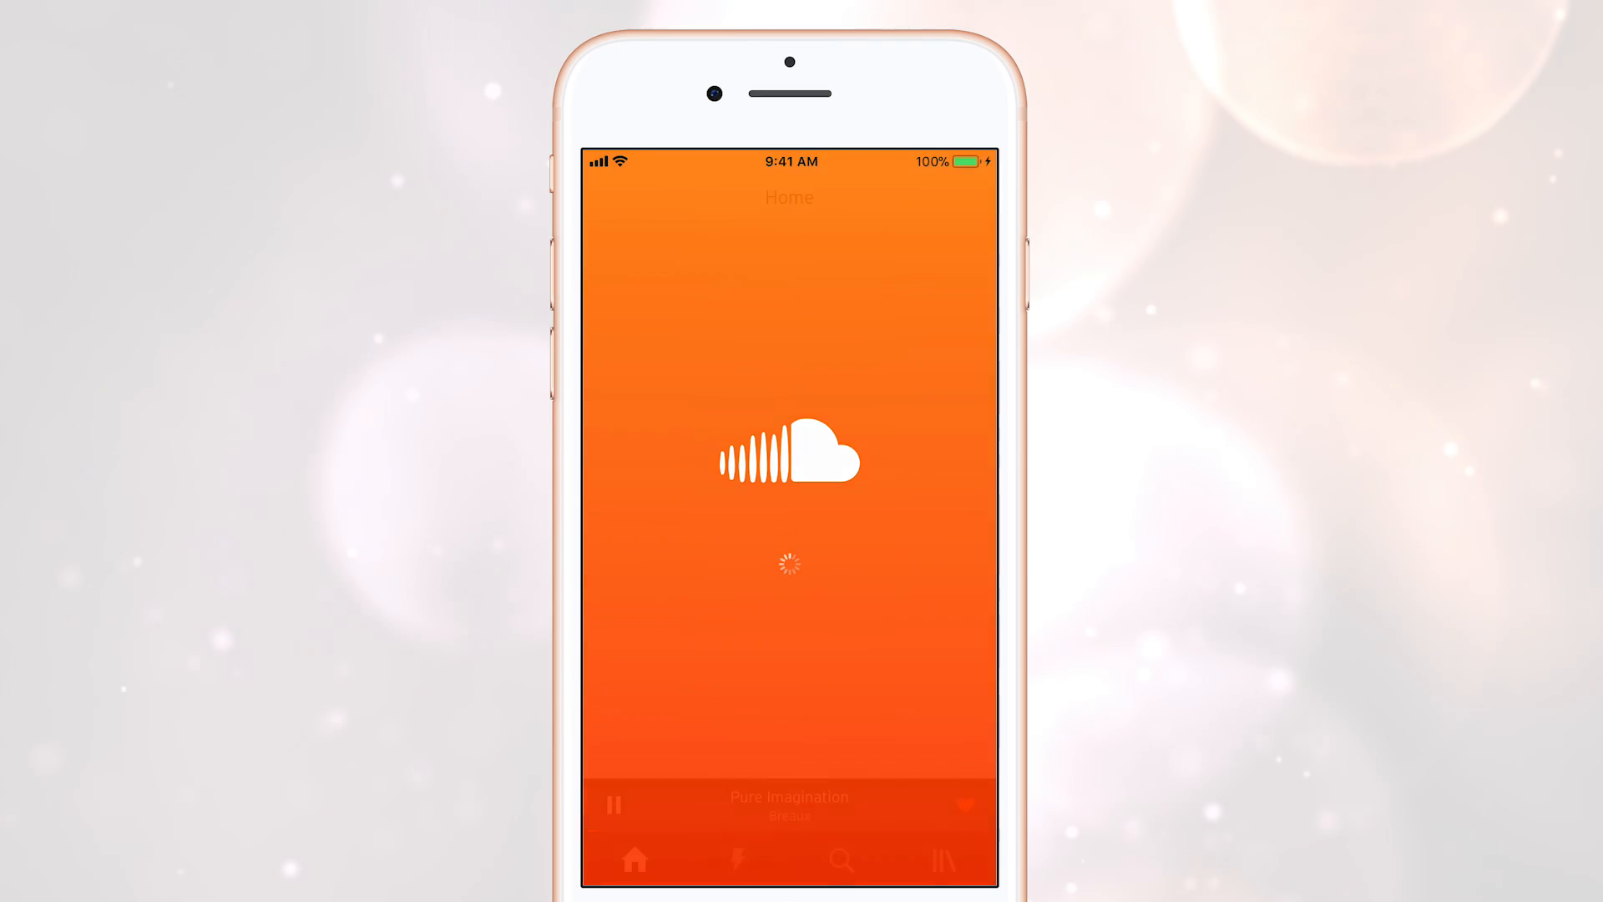
Step: Search SoundCloud for 'childish gambino' and start playing V. 3005
left_click(841, 860)
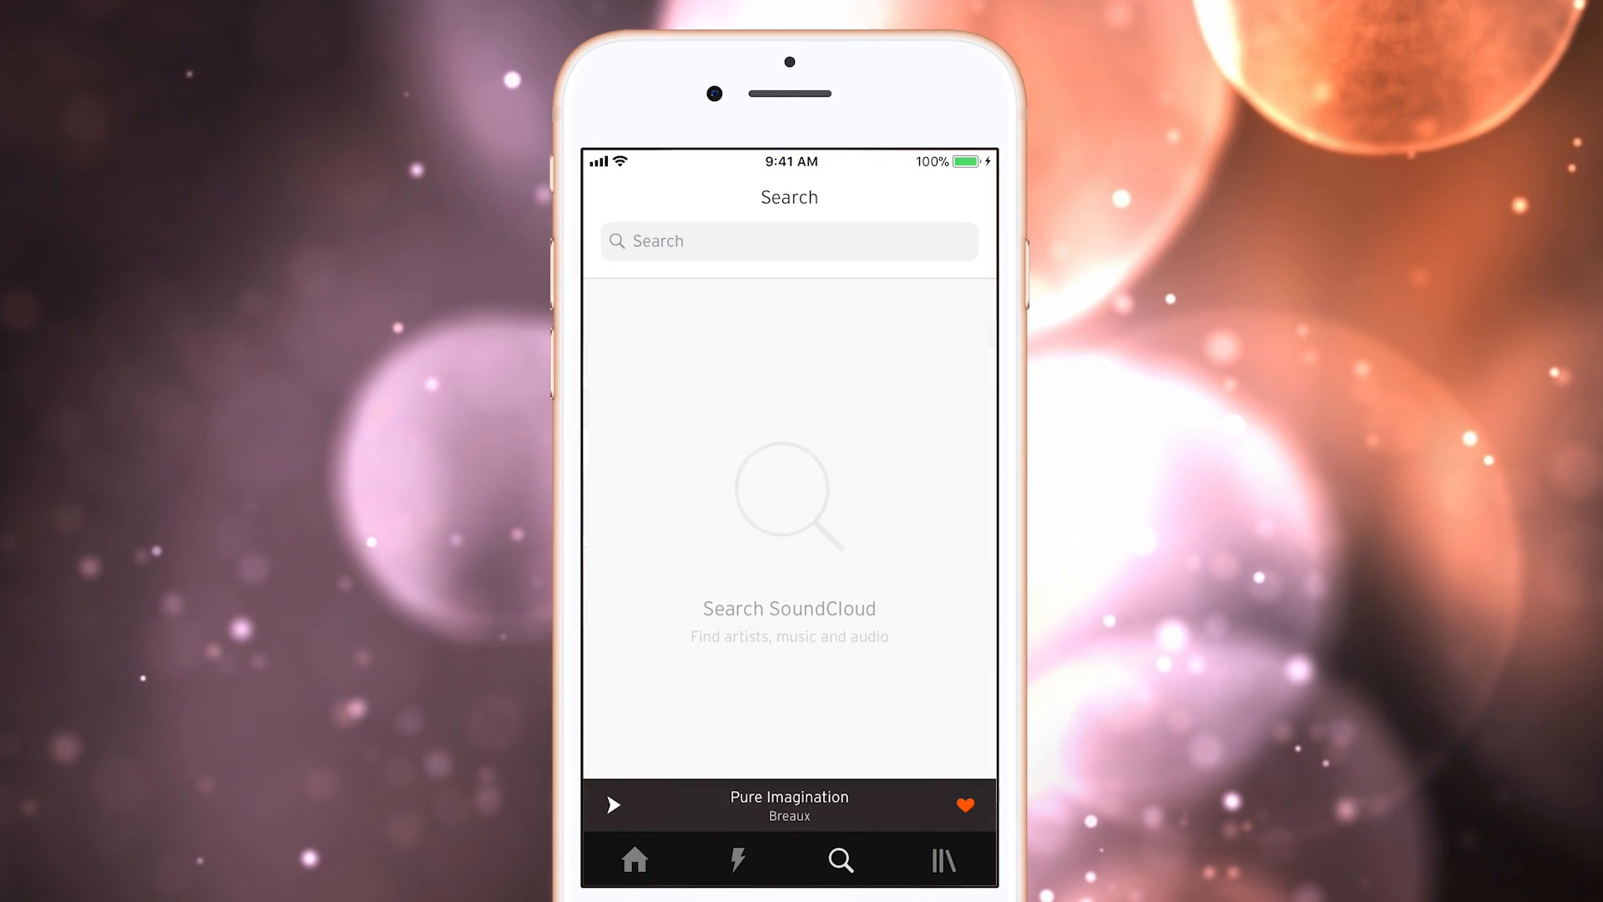
left_click(788, 241)
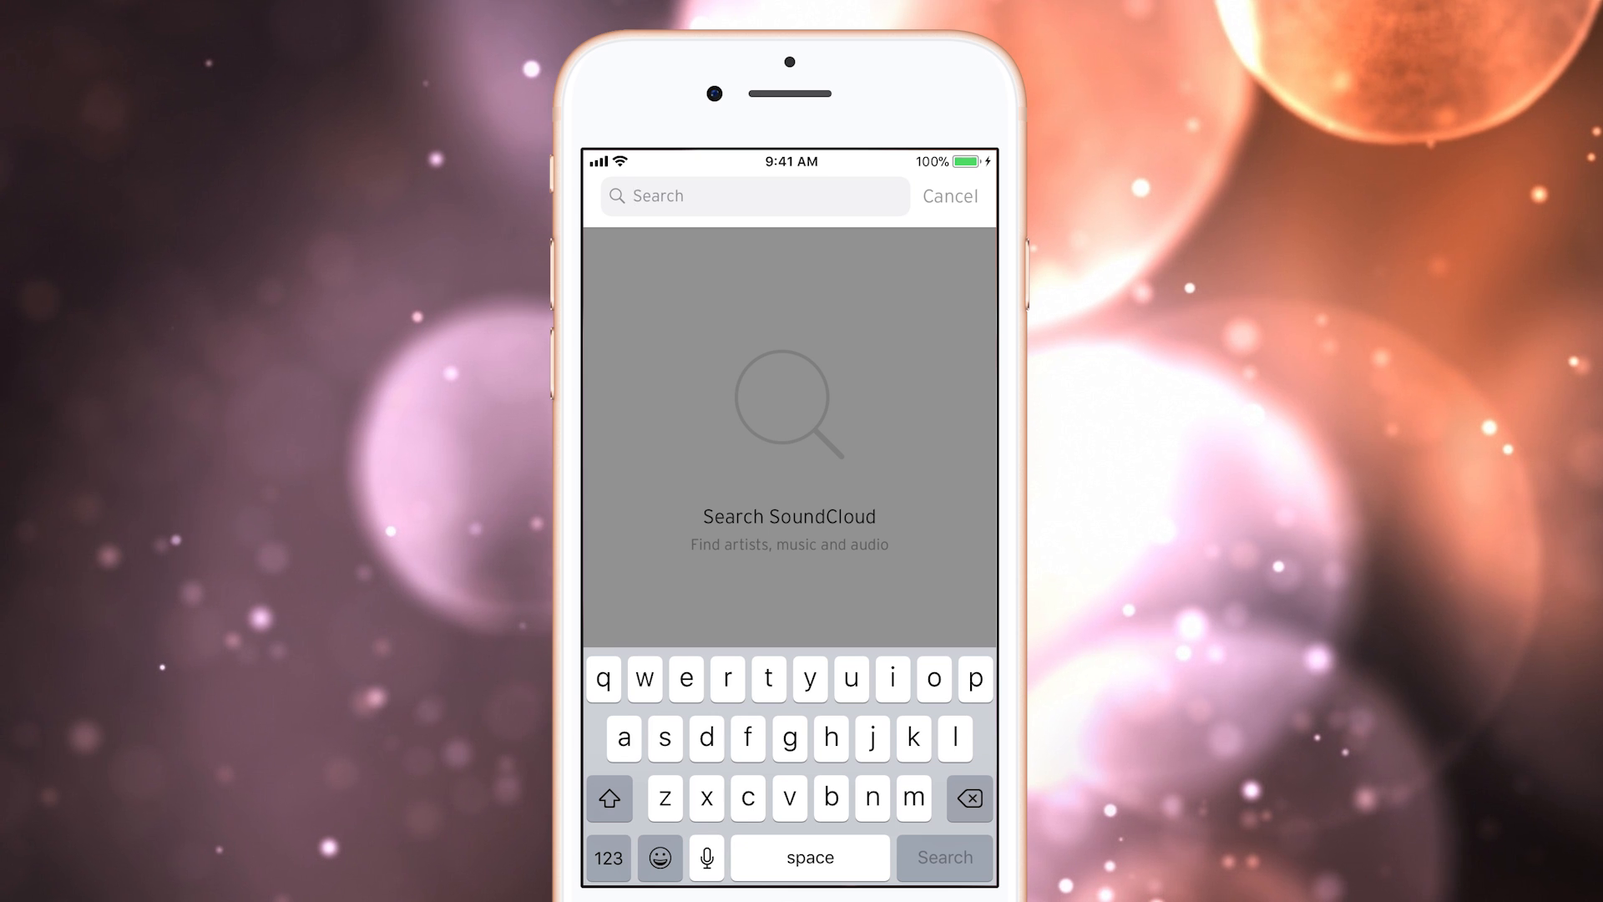
type("child")
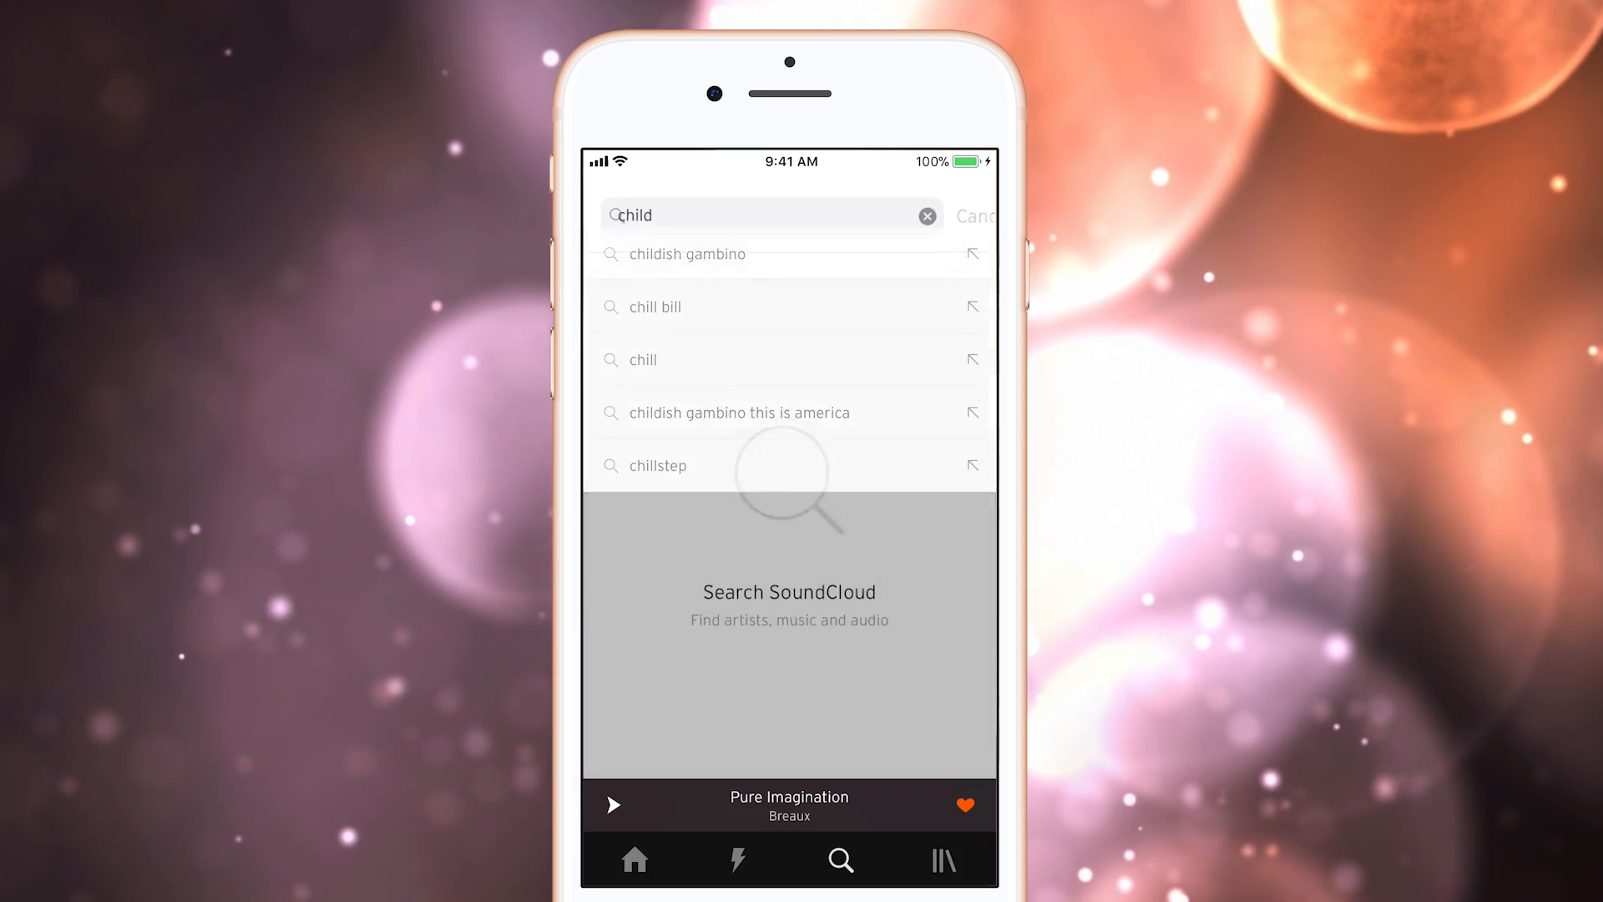
left_click(686, 254)
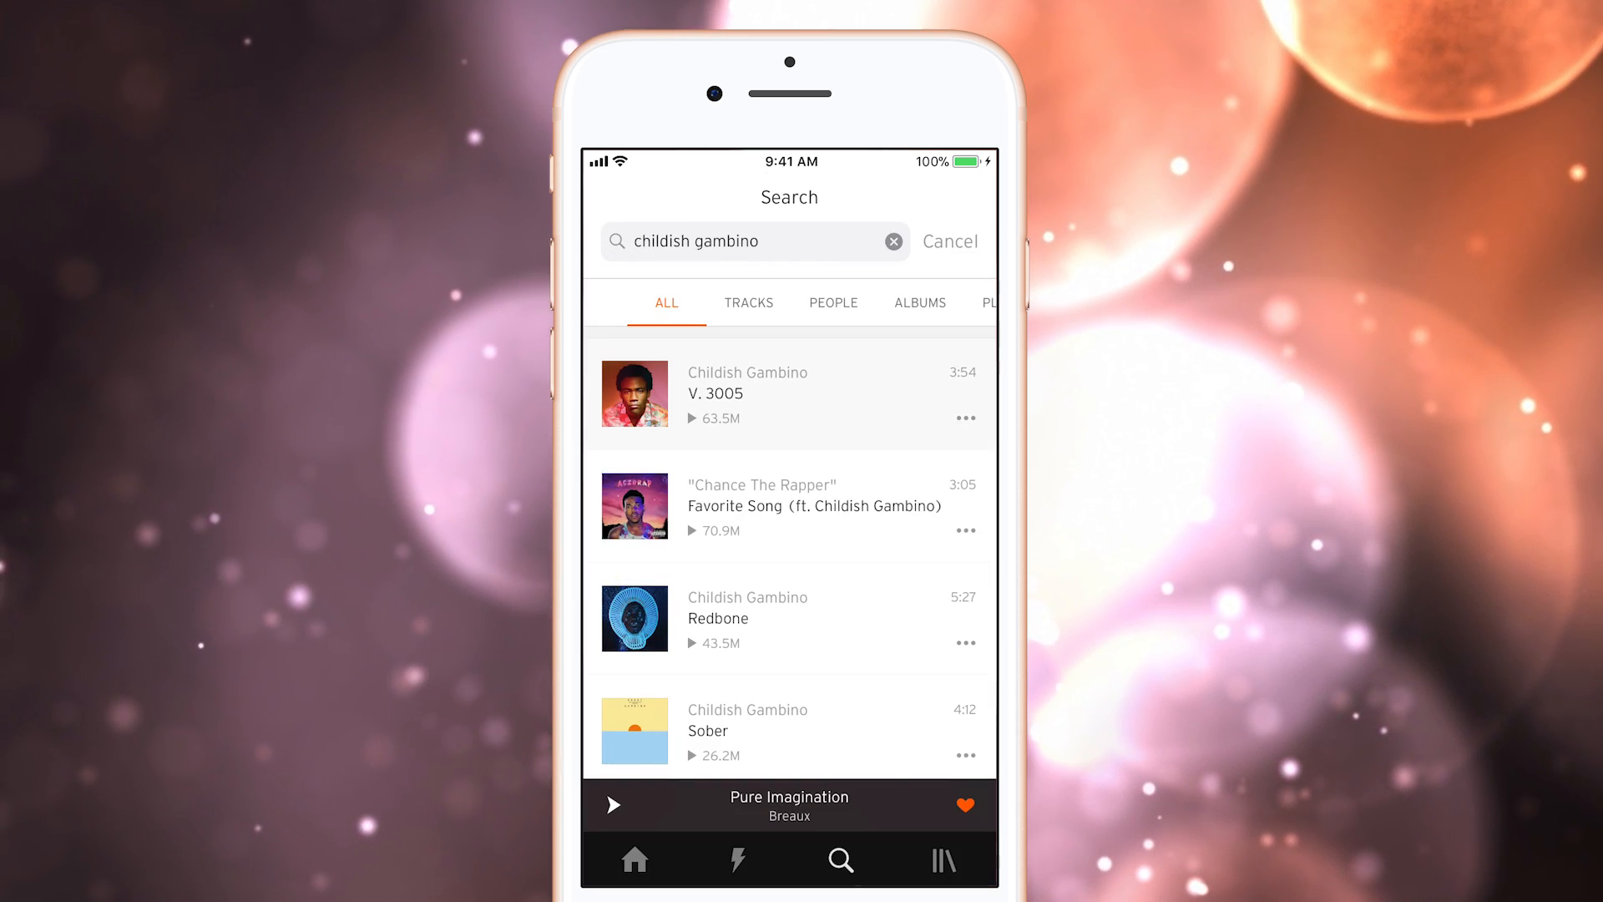
left_click(747, 394)
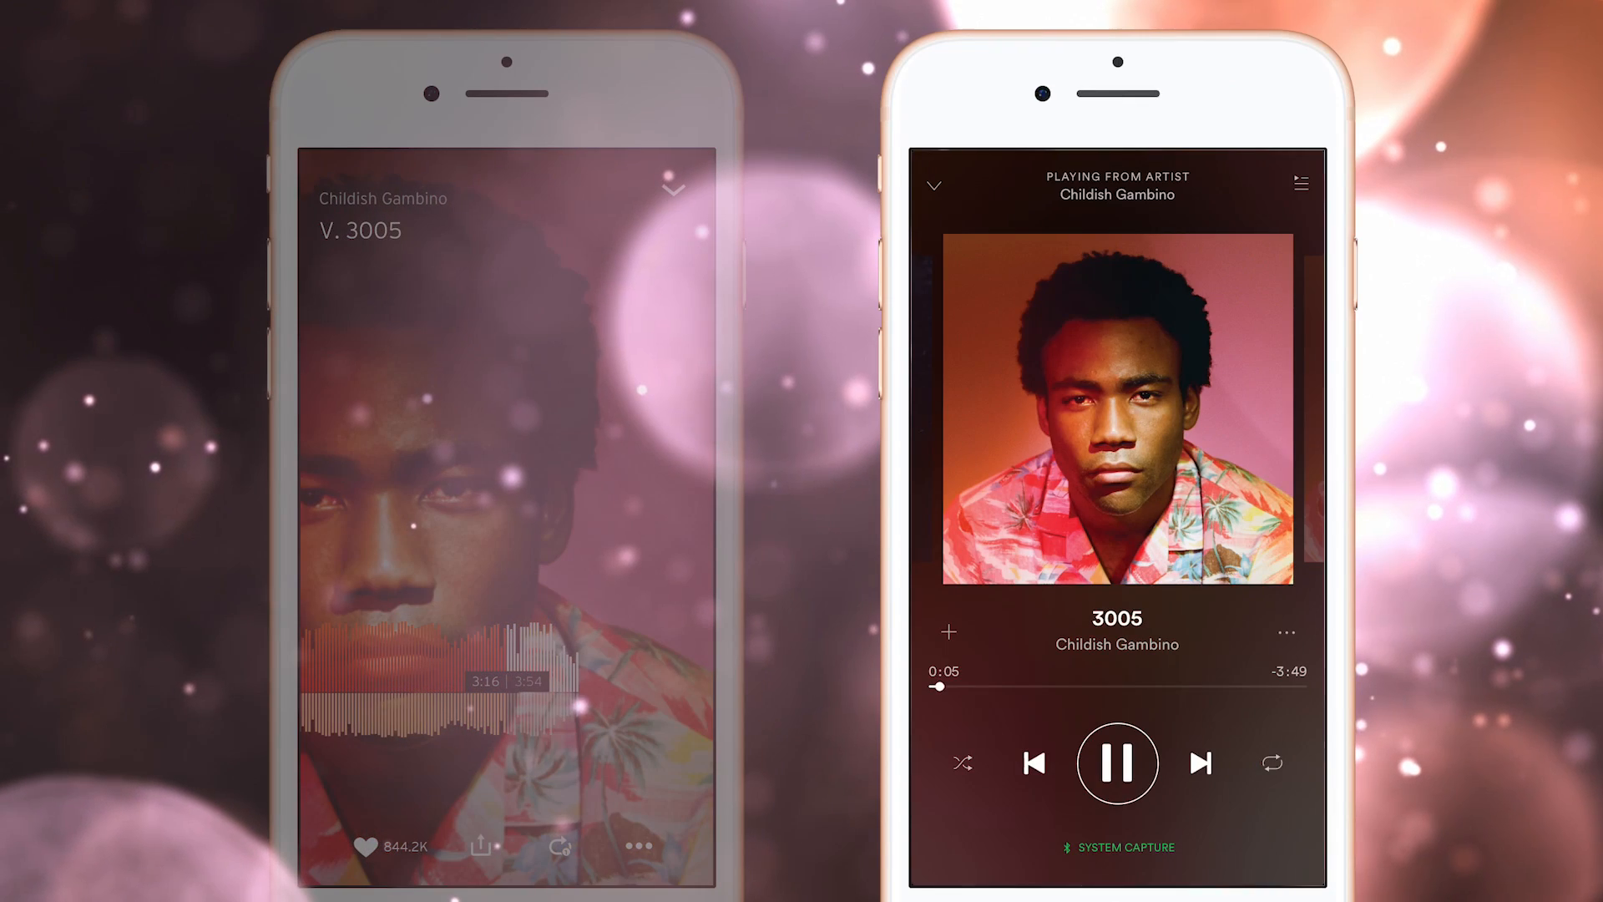
Step: Drag Spotify's progress slider to move 3005 forward to about 3:15
left_click_drag(941, 687, 999, 687)
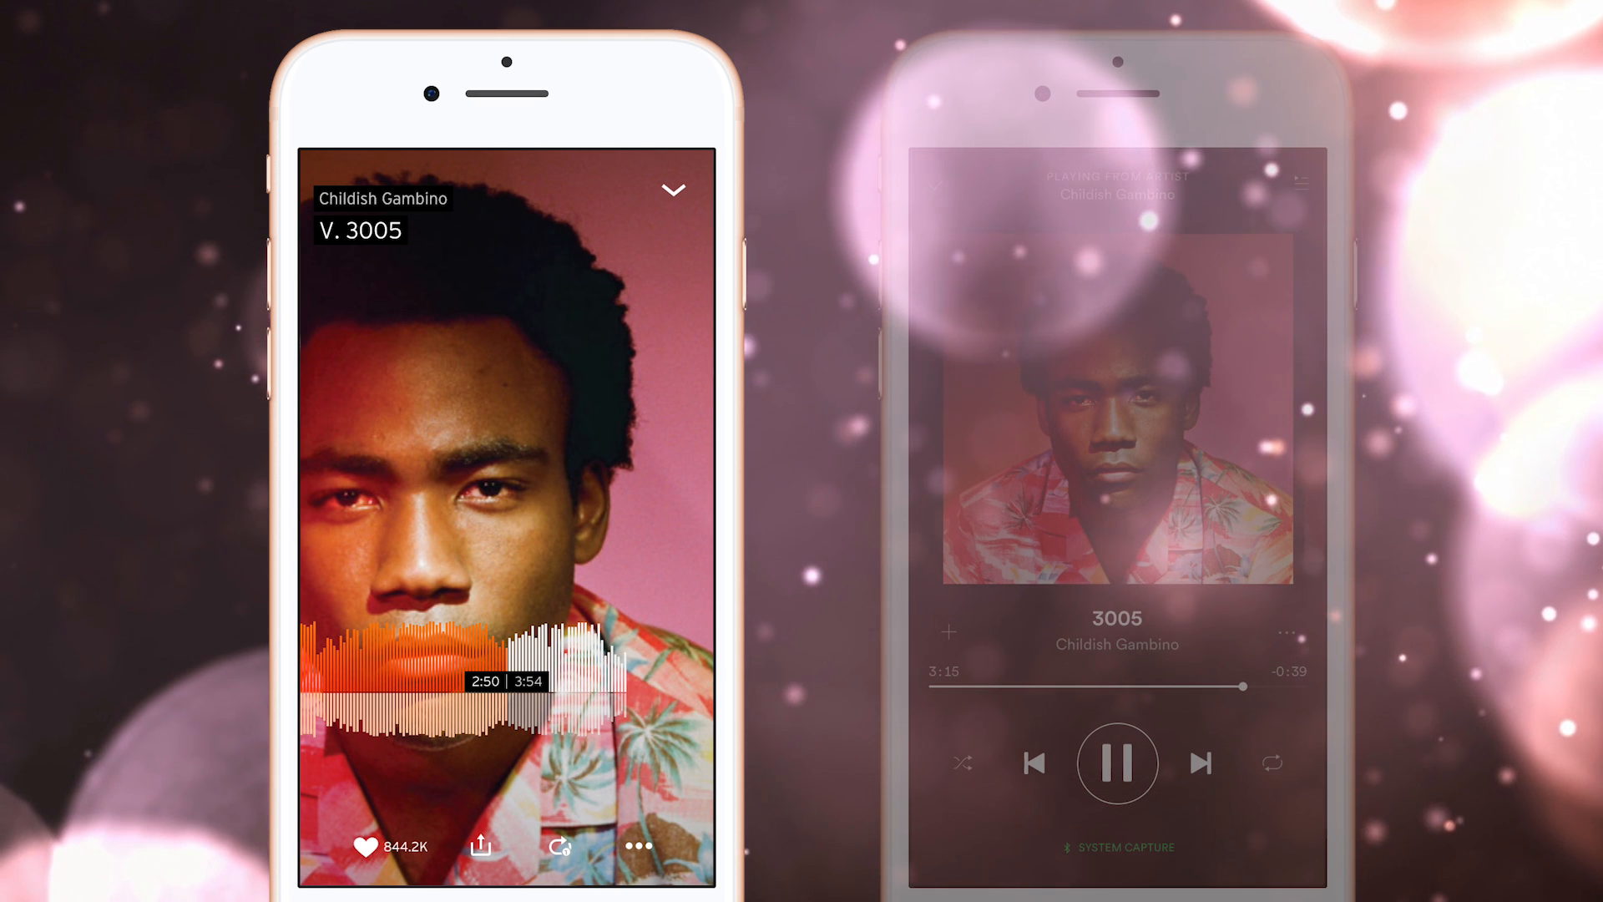
Step: Drag the SoundCloud waveform scrubber left to 2:50 in V. 3005
left_click_drag(1247, 686, 992, 686)
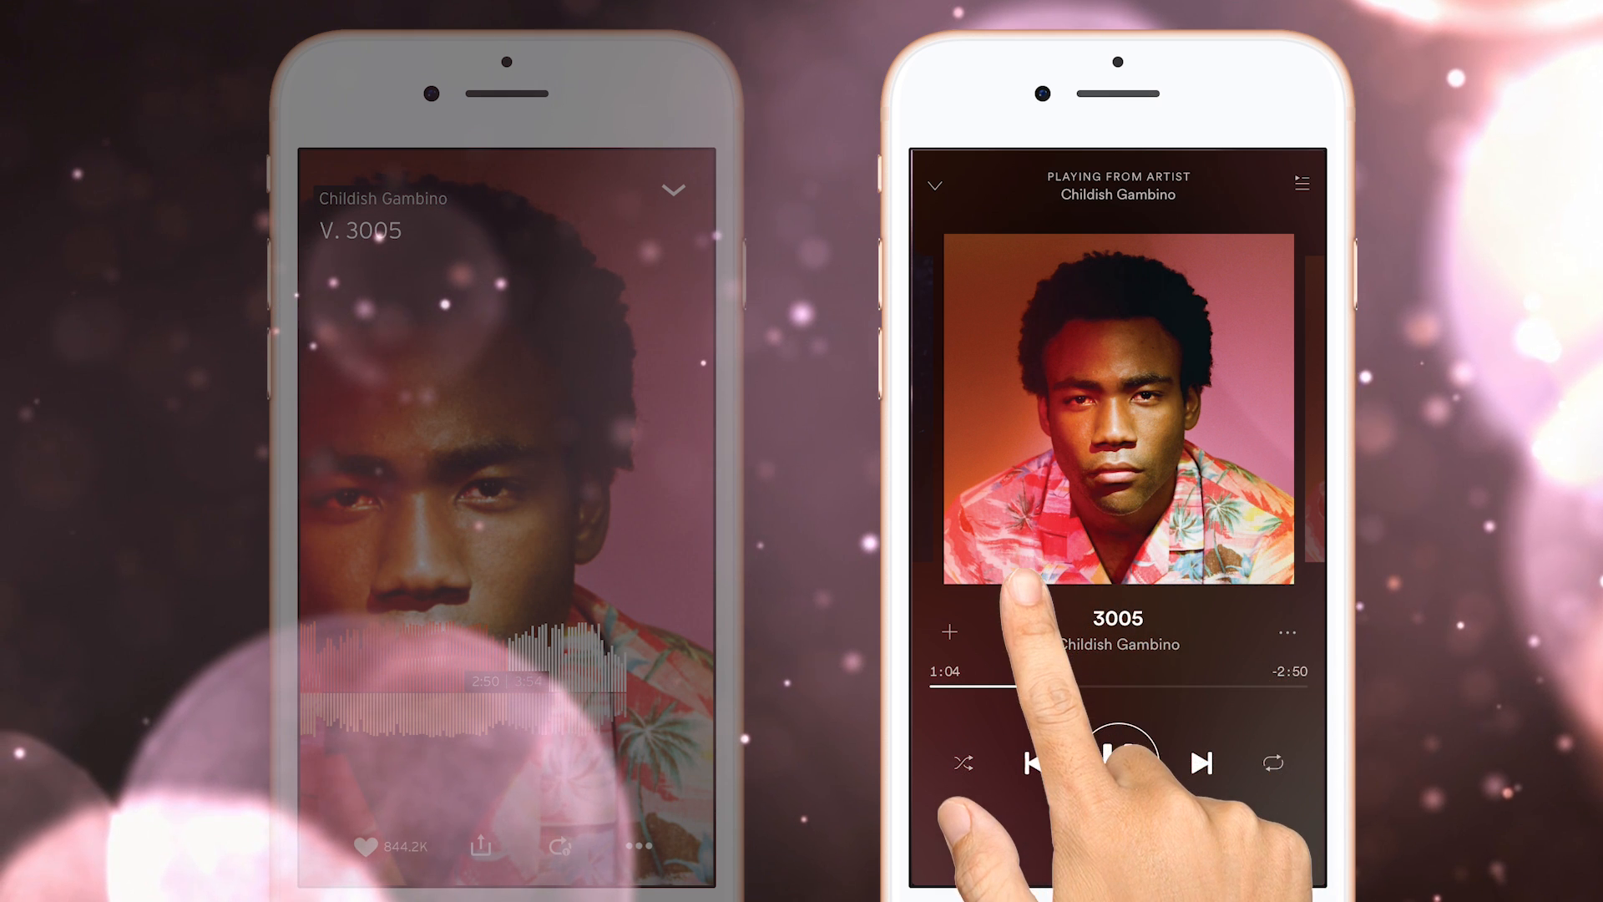
Step: Grab Spotify's progress slider thumb to rewind 3005 to around 1:04
left_click(1118, 762)
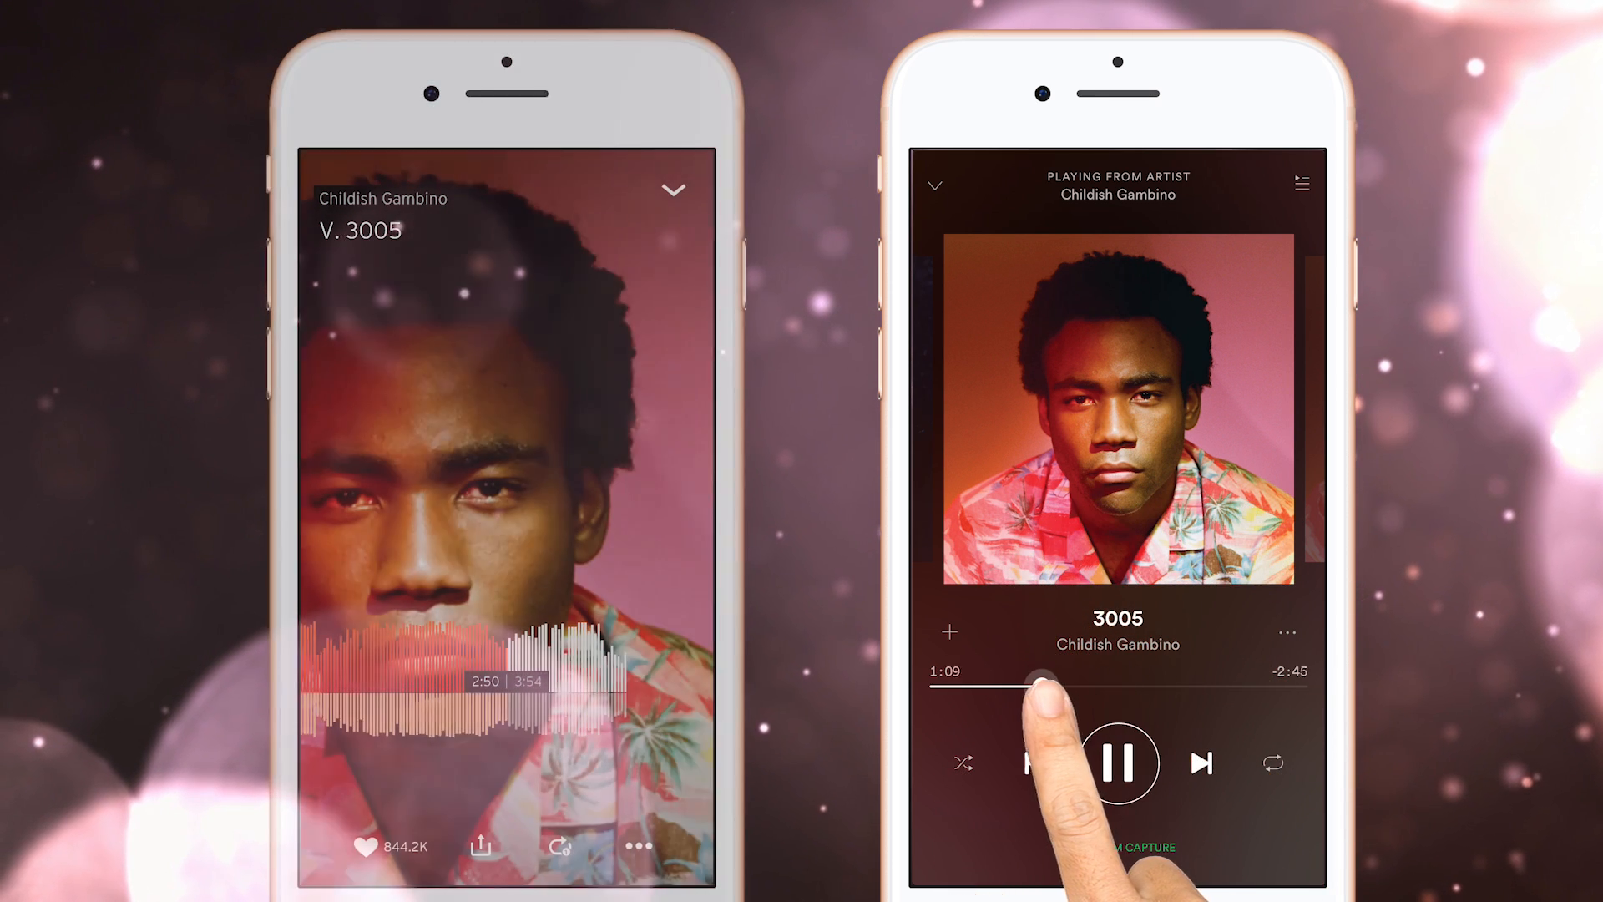